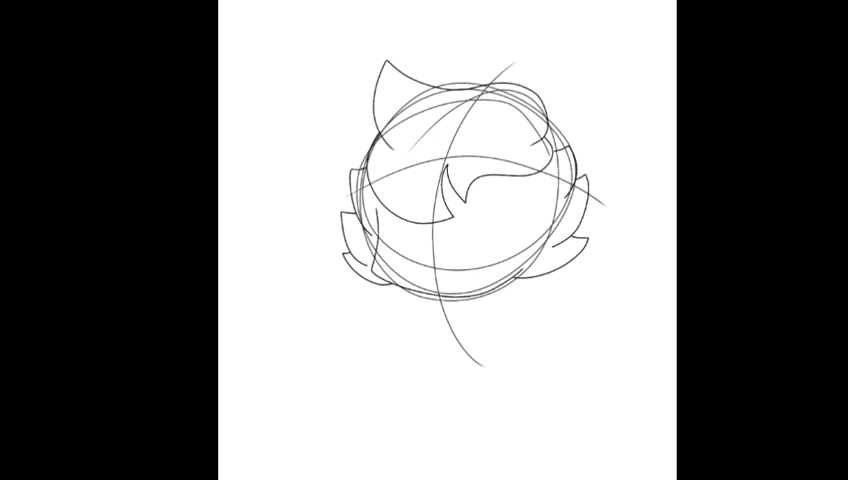
# Sketch a pointed, spiky right ear on the head's upper right to match the left ear
pyautogui.moveTo(530, 48); pyautogui.dragTo(610, 204)
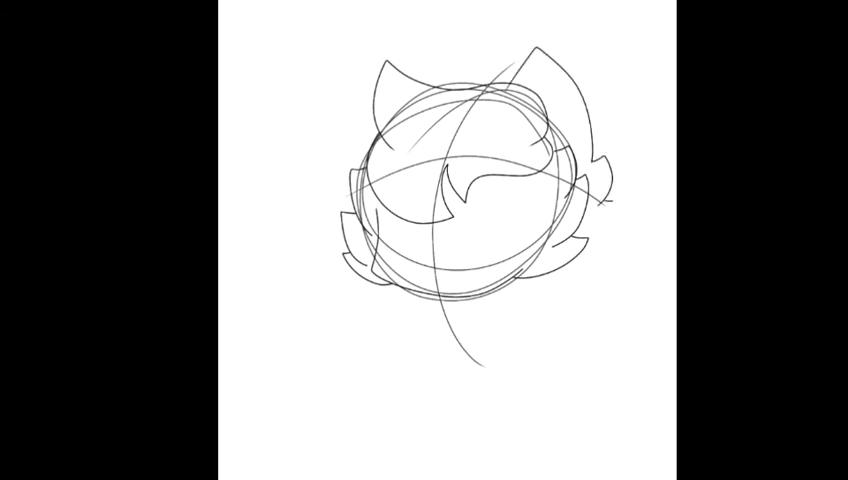
pyautogui.moveTo(576, 70); pyautogui.dragTo(596, 240)
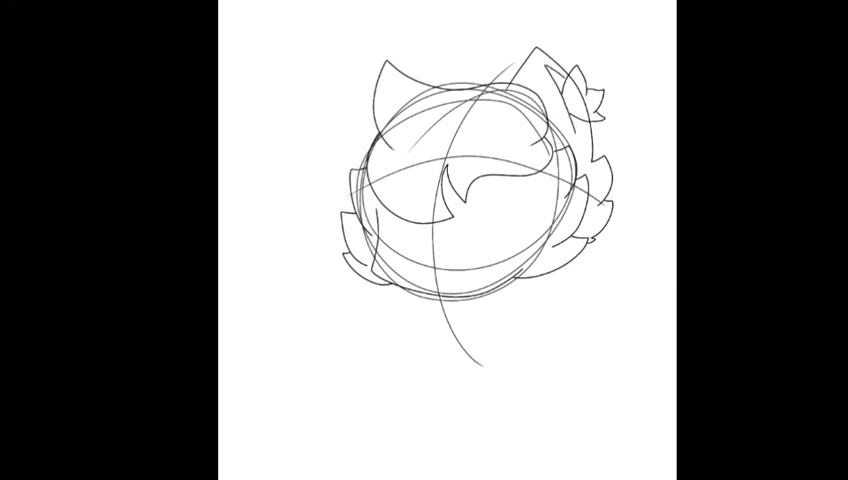
pyautogui.click(572, 96)
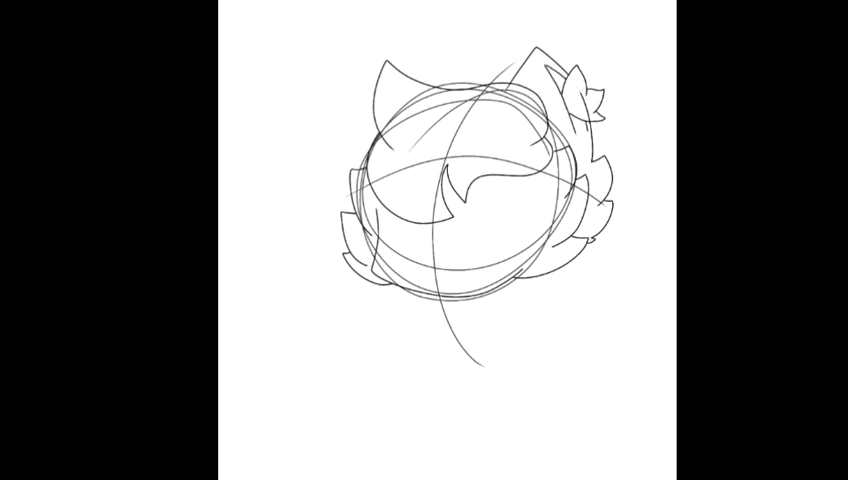